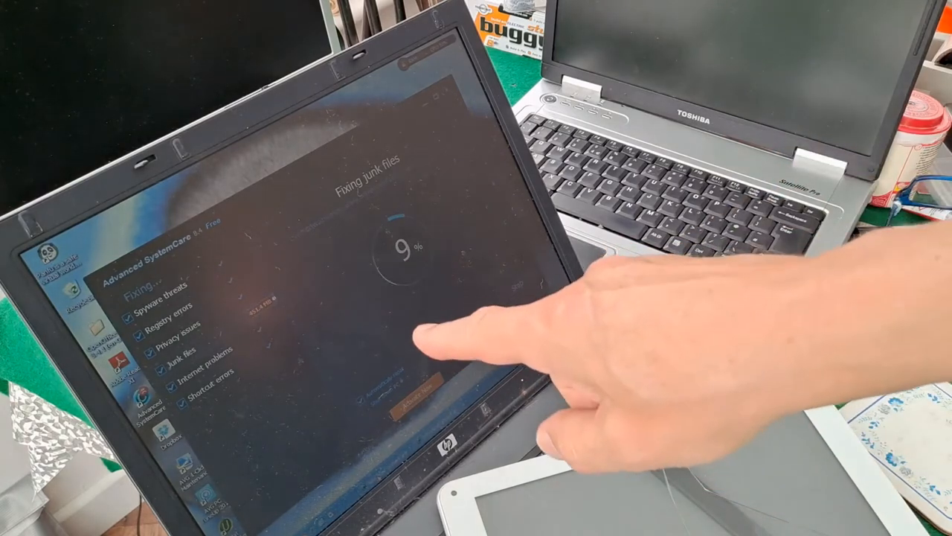
mouse_move(484, 357)
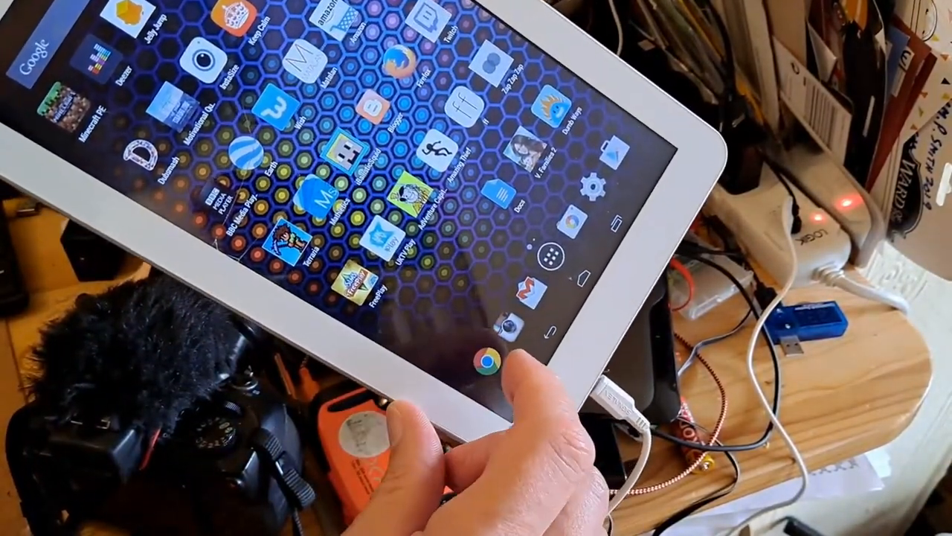
click(483, 364)
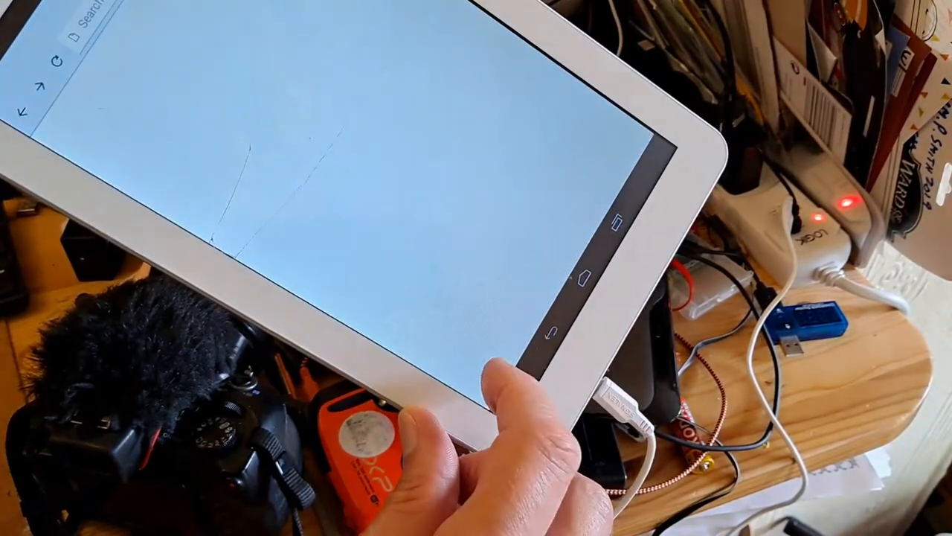